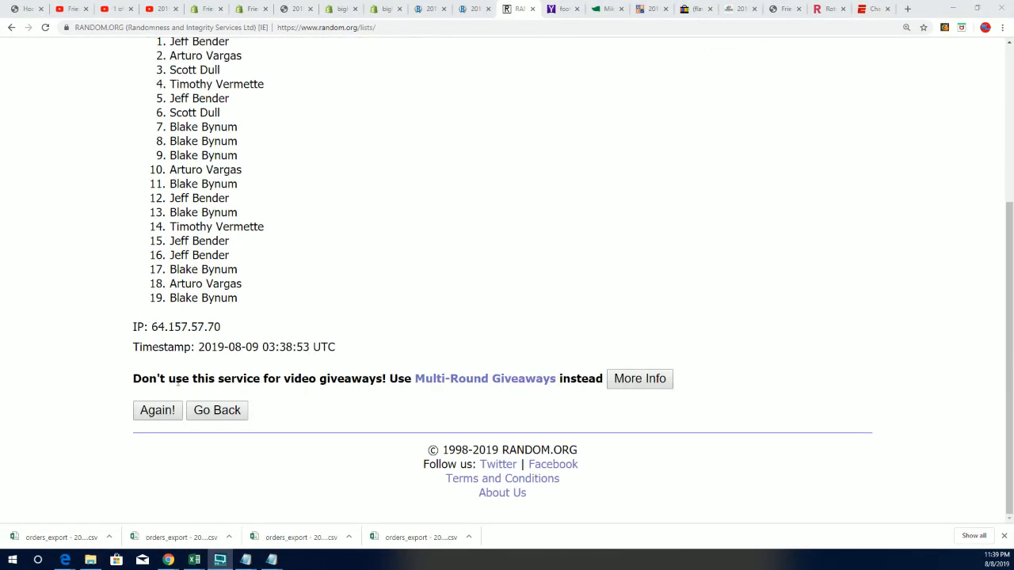
Reshuffle the 19 owner names five more times with Again!
click(157, 410)
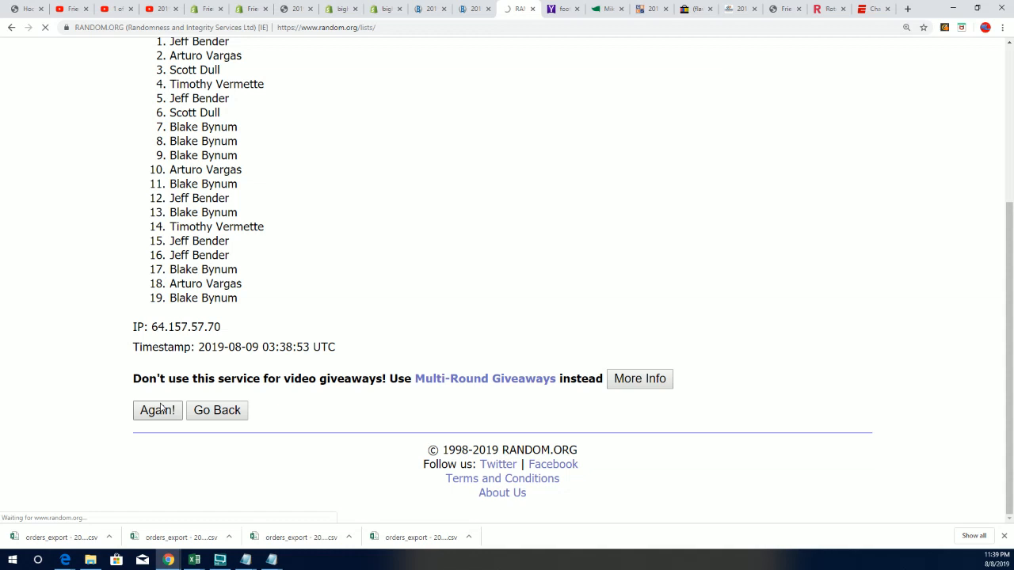
click(157, 410)
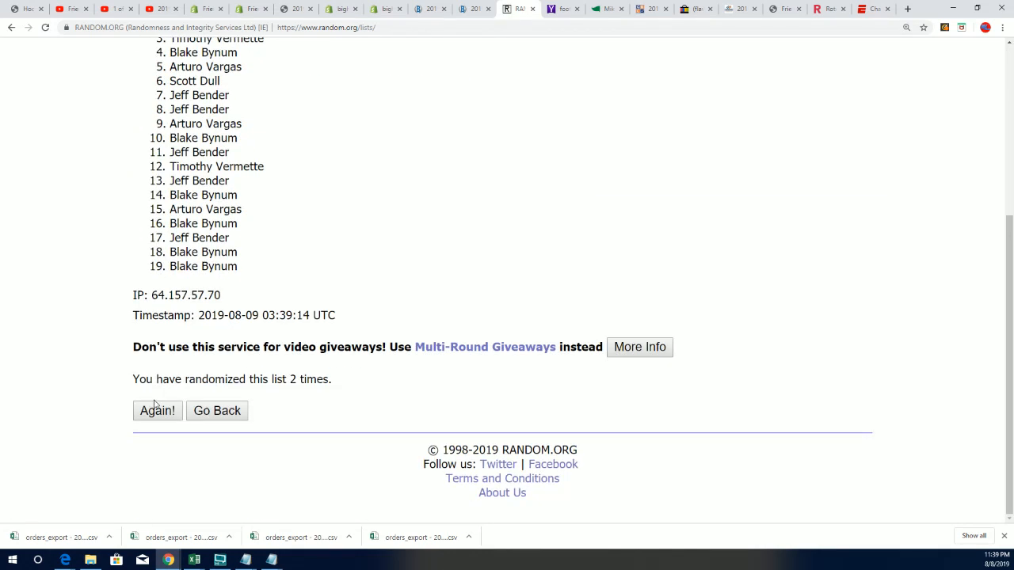
click(156, 410)
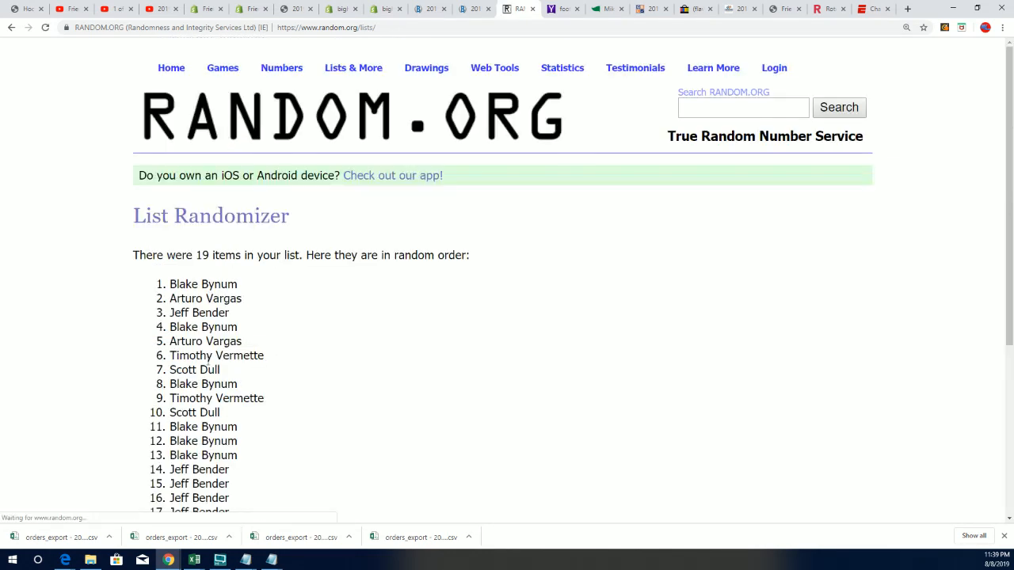
scroll(down, 3)
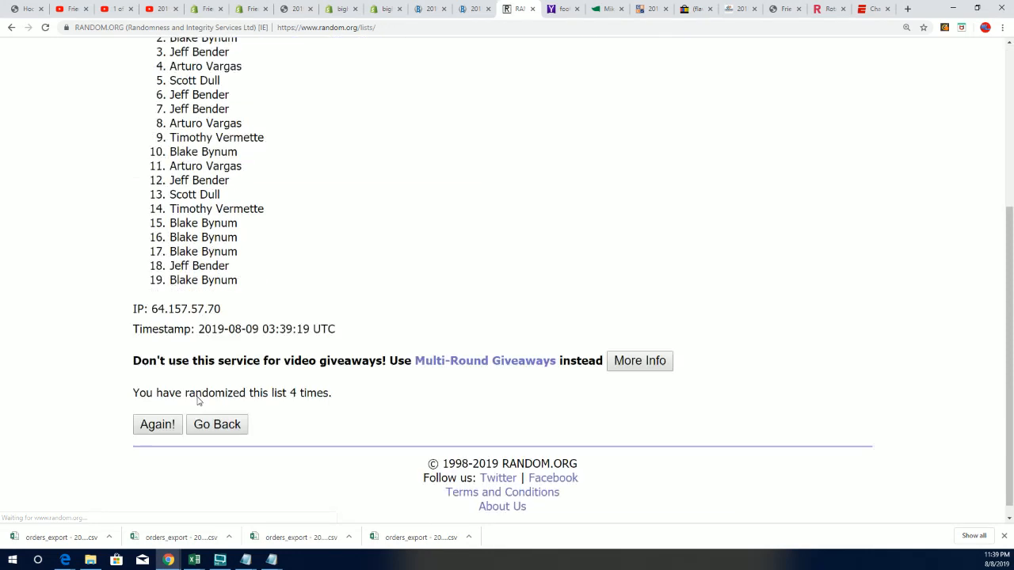
click(156, 424)
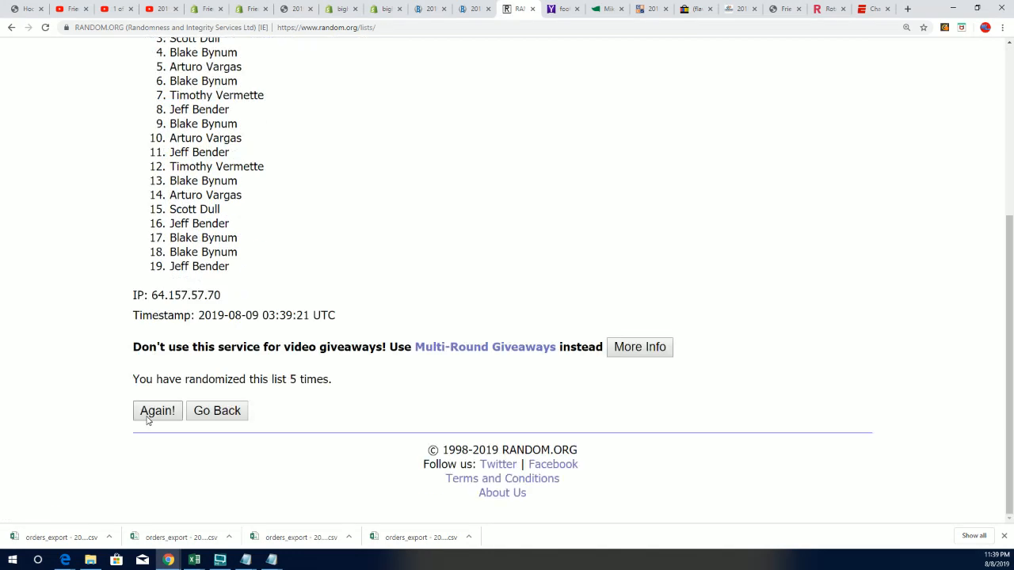
click(157, 410)
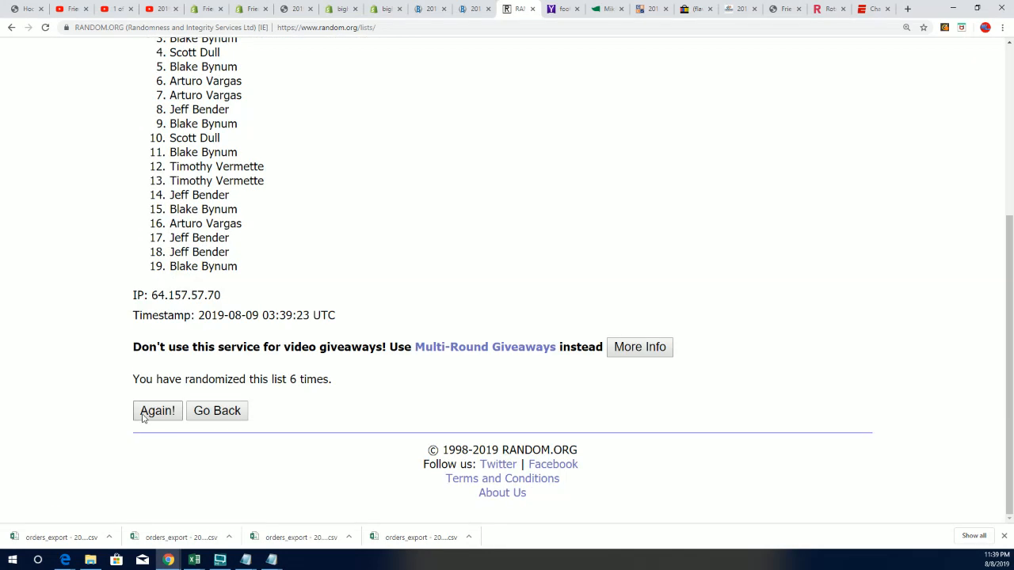
click(157, 410)
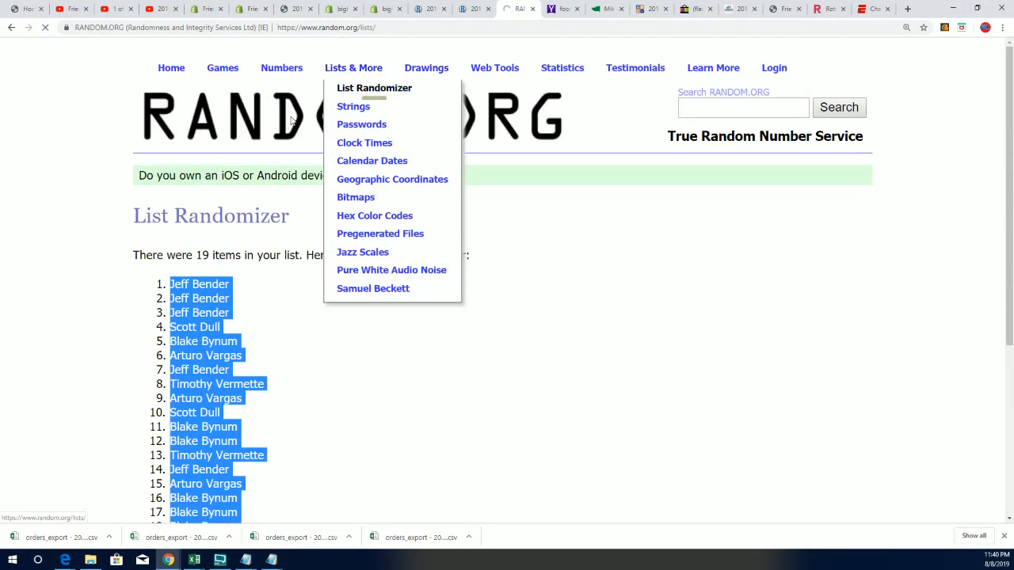
Return to a blank List Randomizer form for the last-name initials.
click(374, 88)
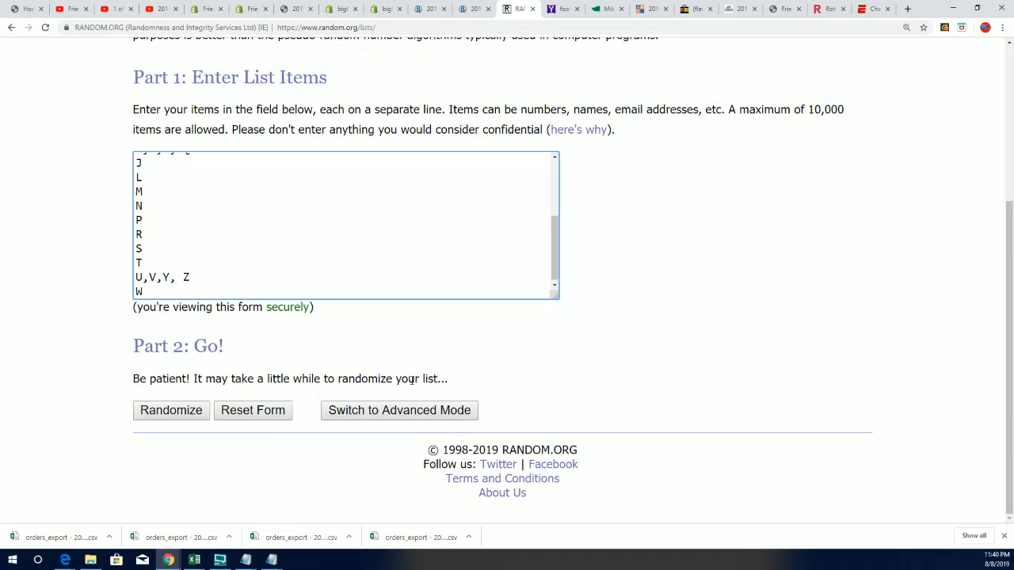
Randomize the 19 initial-letter groups repeatedly to an E, A, D, H order, then right-click the result.
click(170, 410)
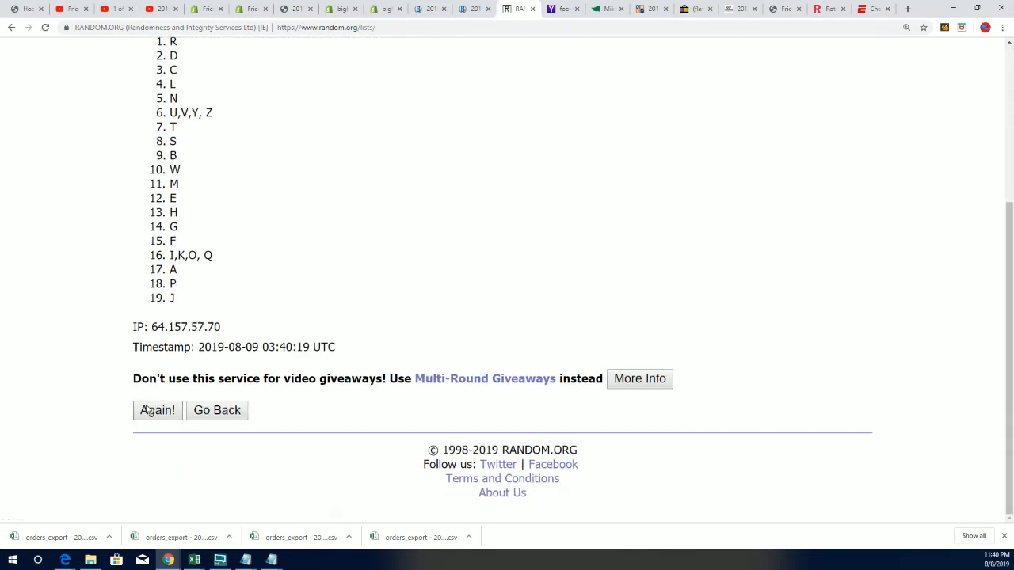
click(157, 410)
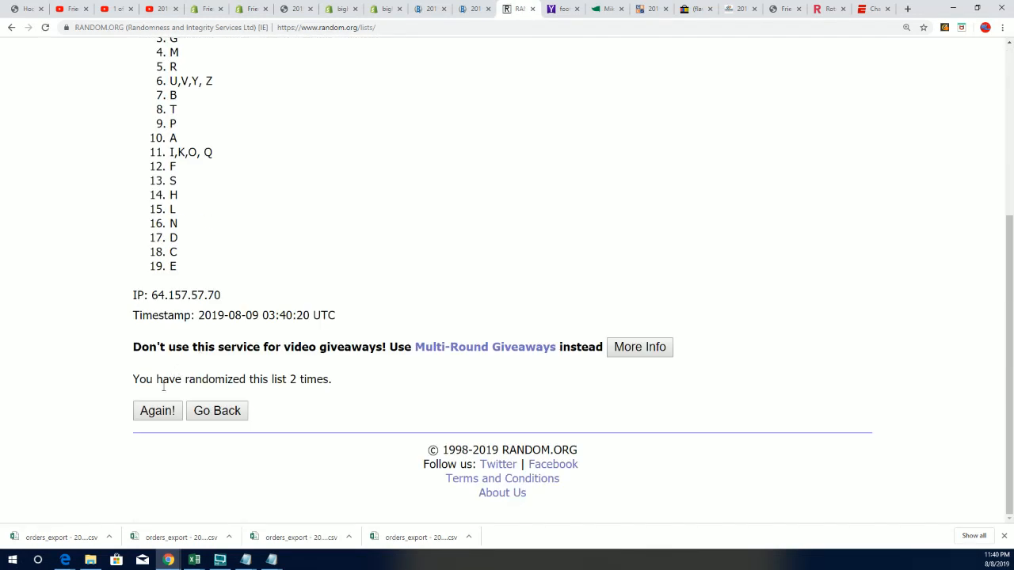
click(157, 410)
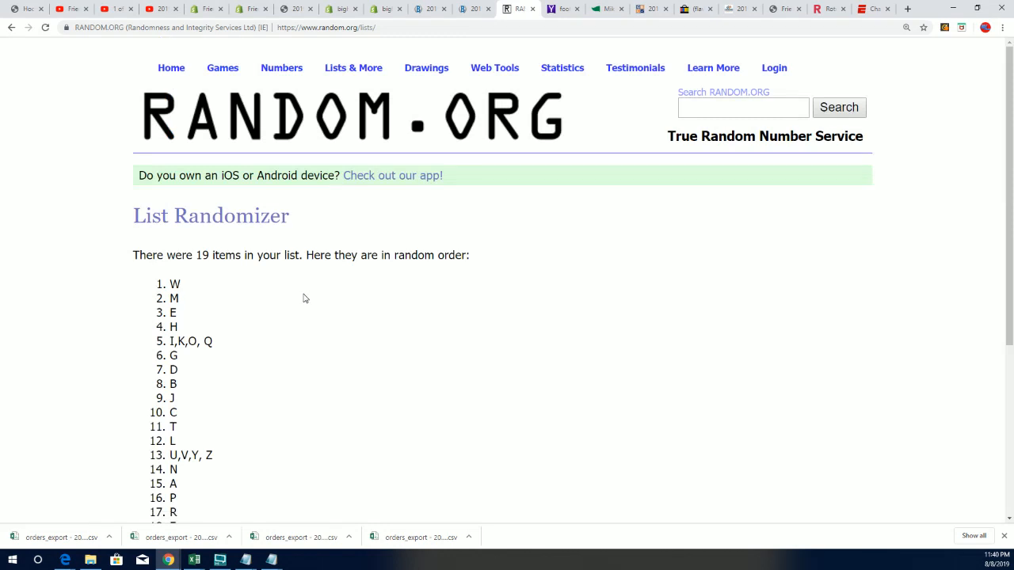
scroll(down, 3)
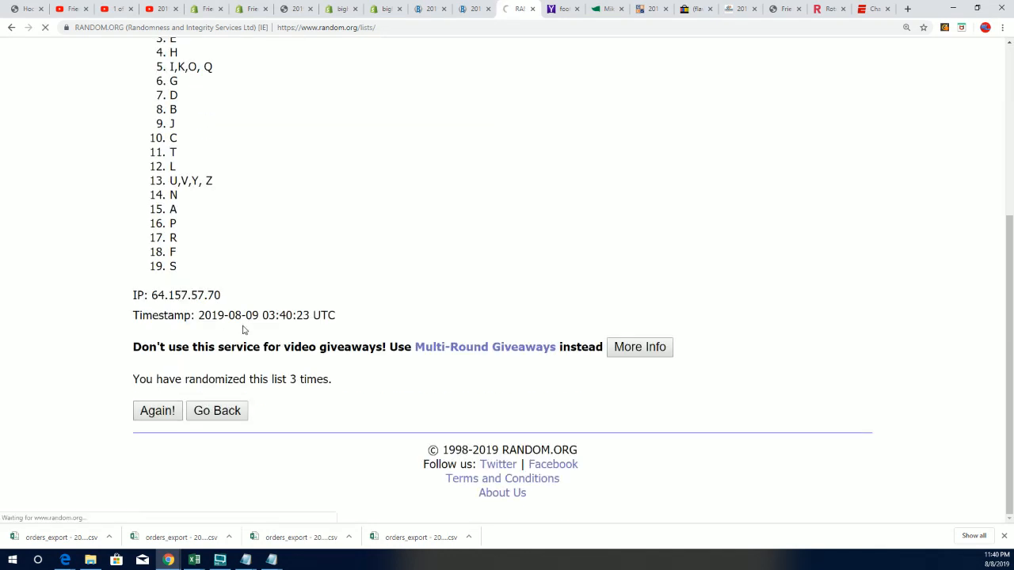
click(157, 411)
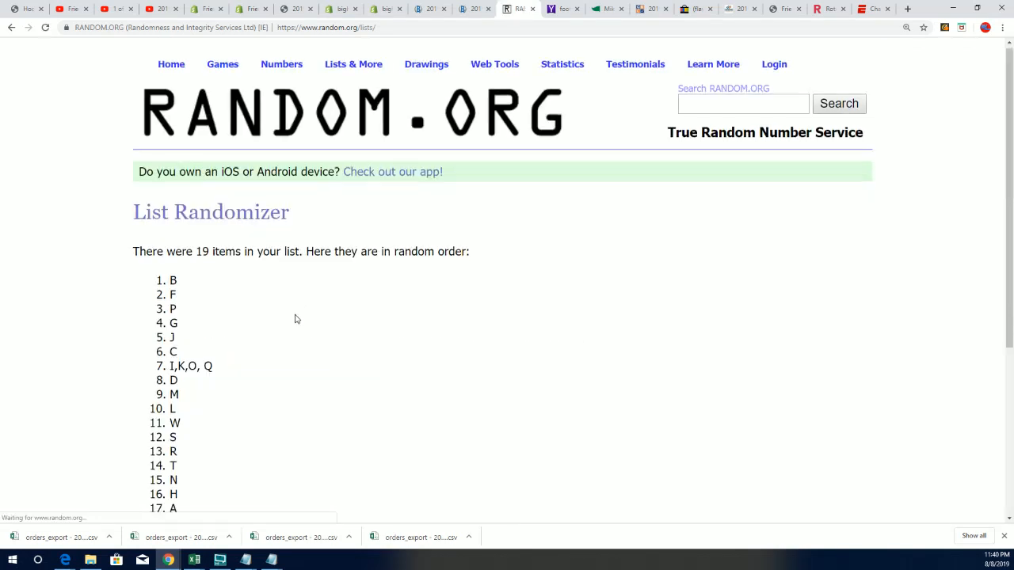
scroll(down, 3)
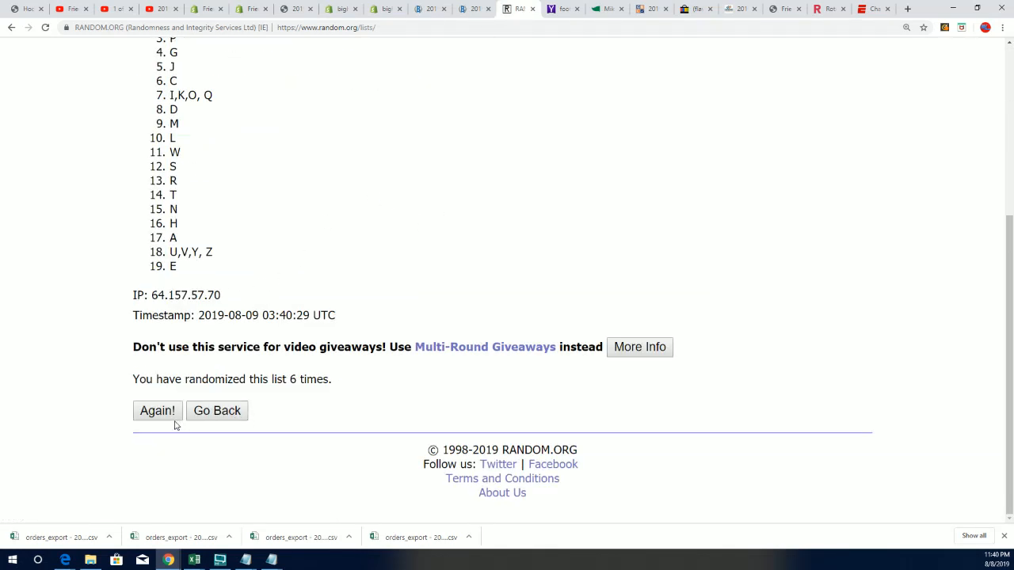
click(156, 410)
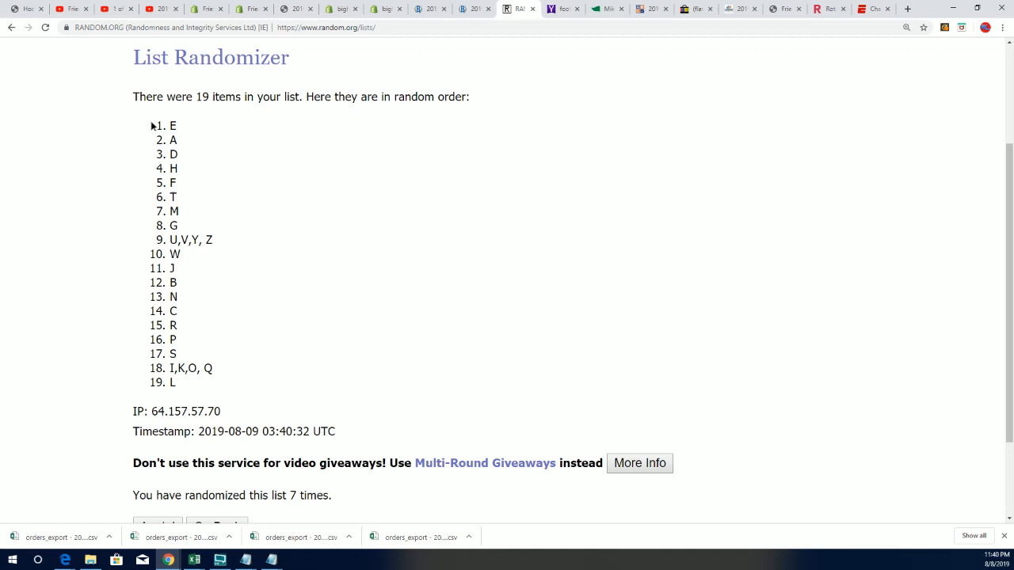
right_click(182, 368)
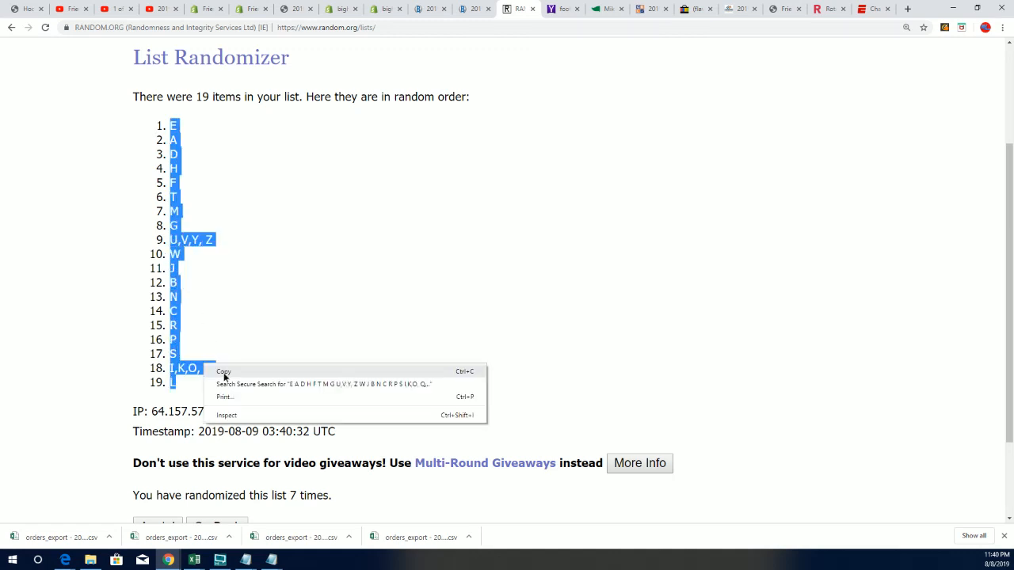
Copy the shuffled letter groups from the context menu.
click(223, 371)
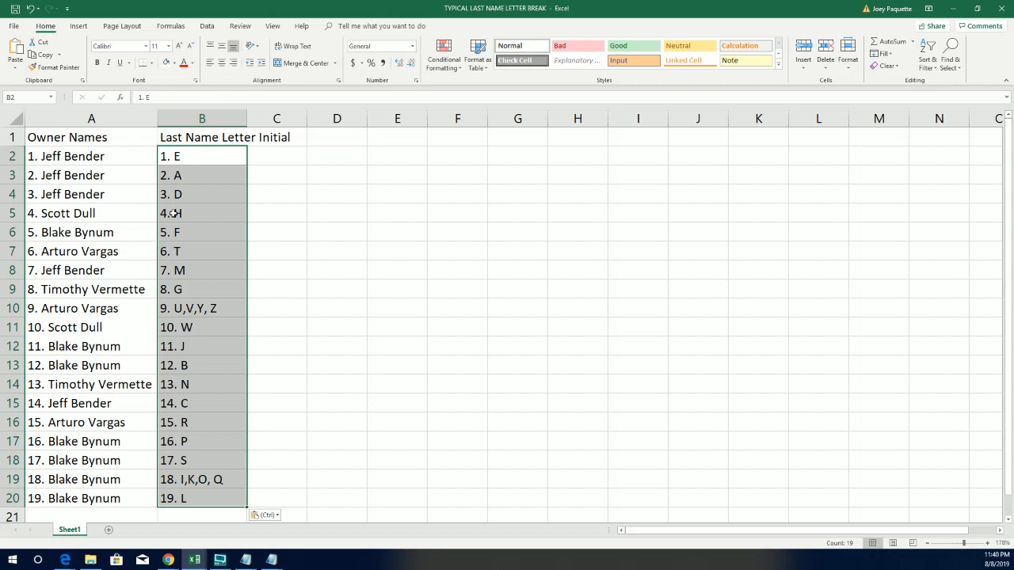
mouse_move(194, 210)
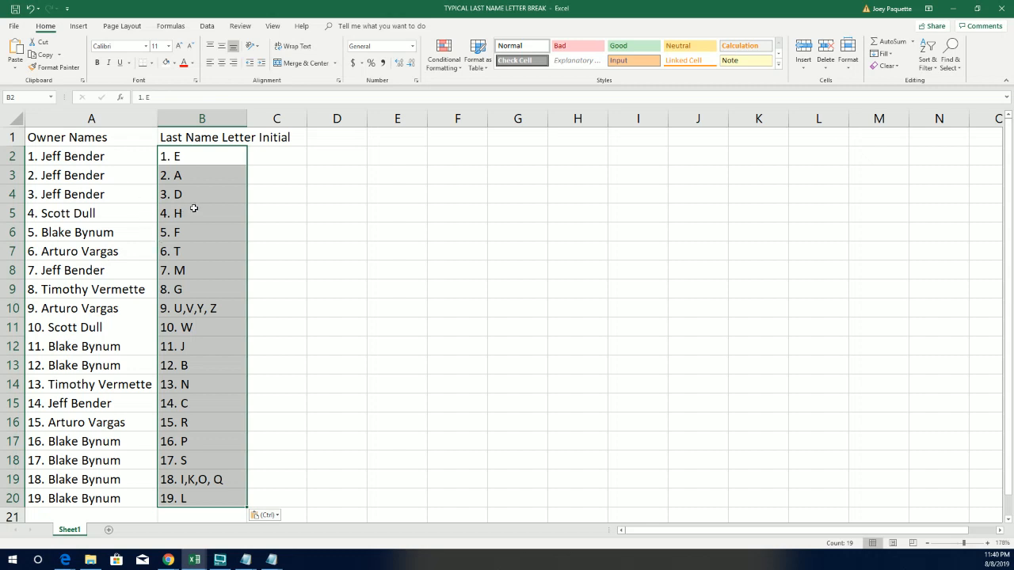